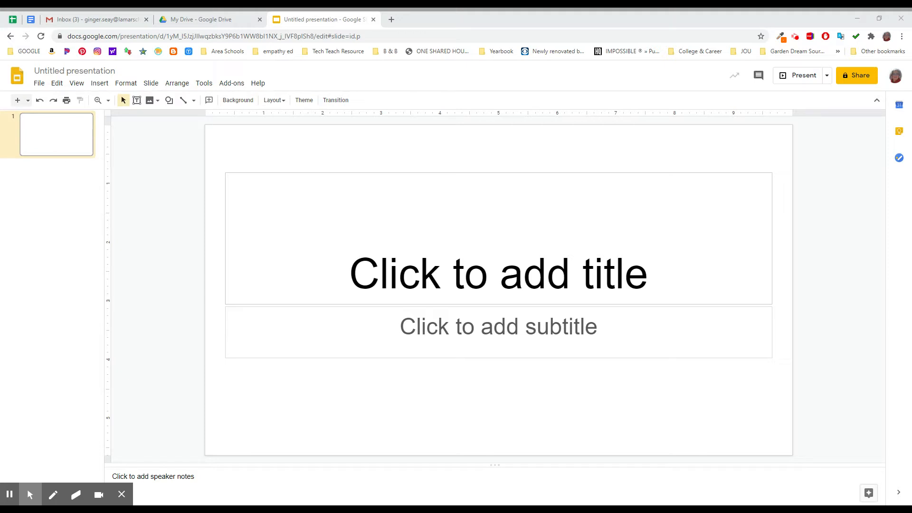
{"action": "mouse_move", "coordinate": [463, 366]}
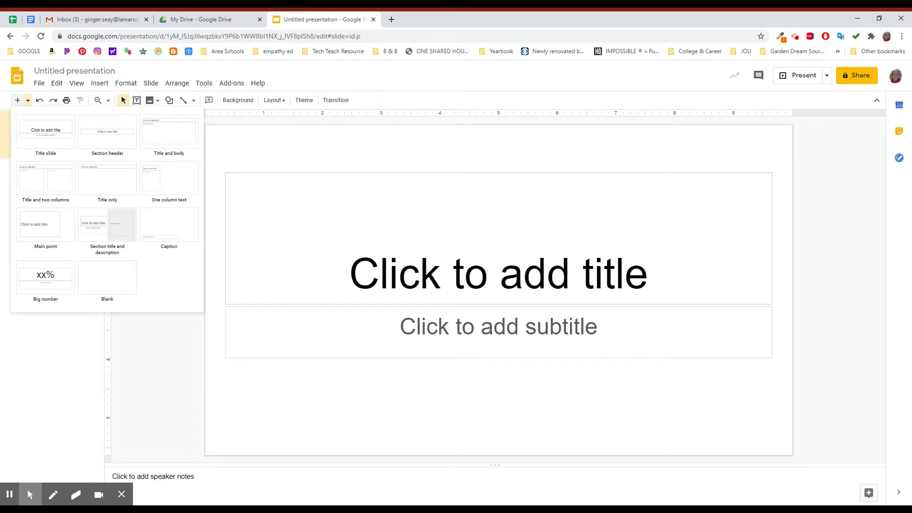
{"action": "mouse_move", "coordinate": [107, 224]}
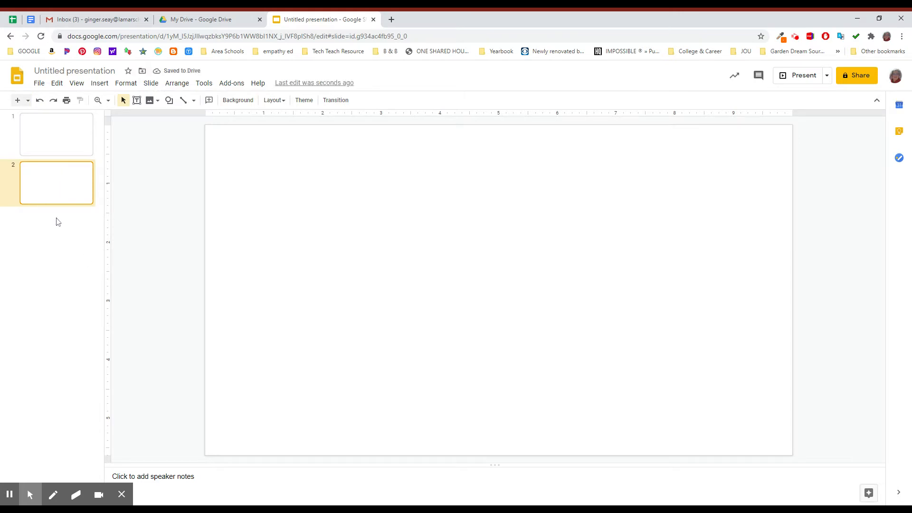
Step: Bring up the Diagrams panel from the Insert menu and browse down to the Grid templates
{"action": "left_click", "coordinate": [98, 82]}
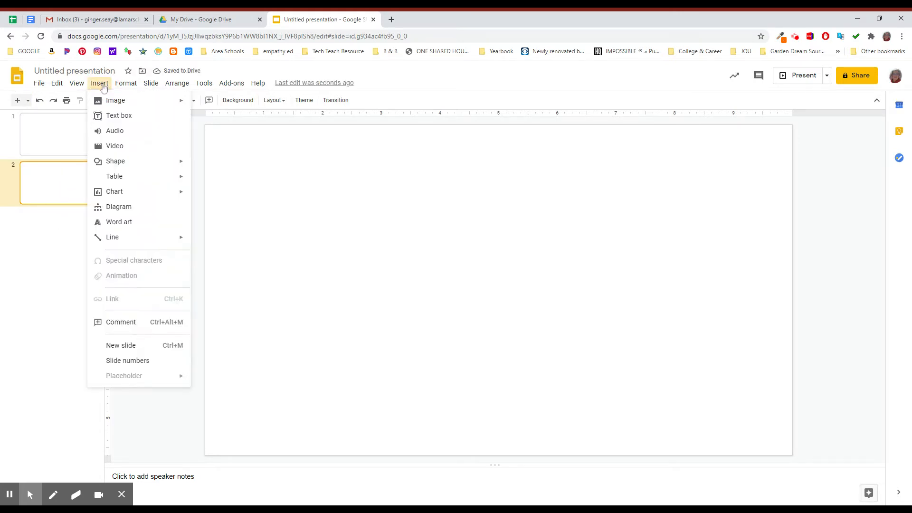
{"action": "mouse_move", "coordinate": [115, 191]}
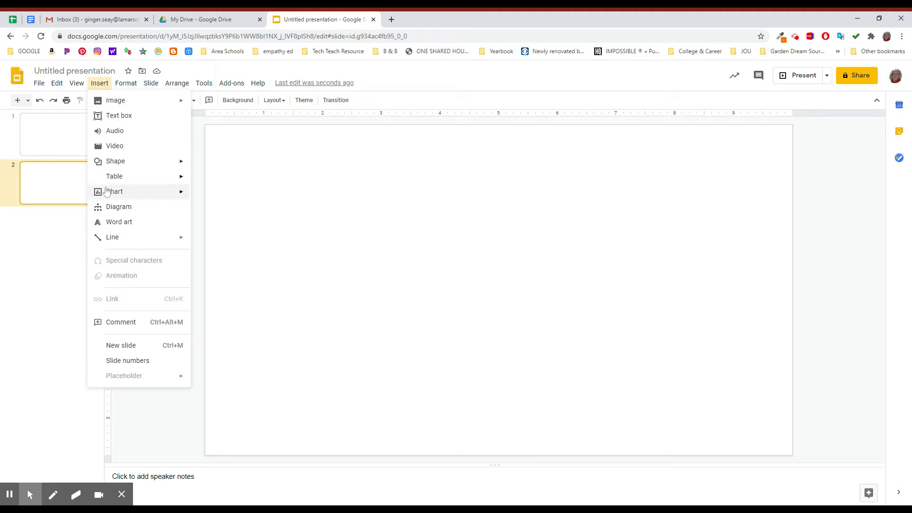
{"action": "mouse_move", "coordinate": [119, 206]}
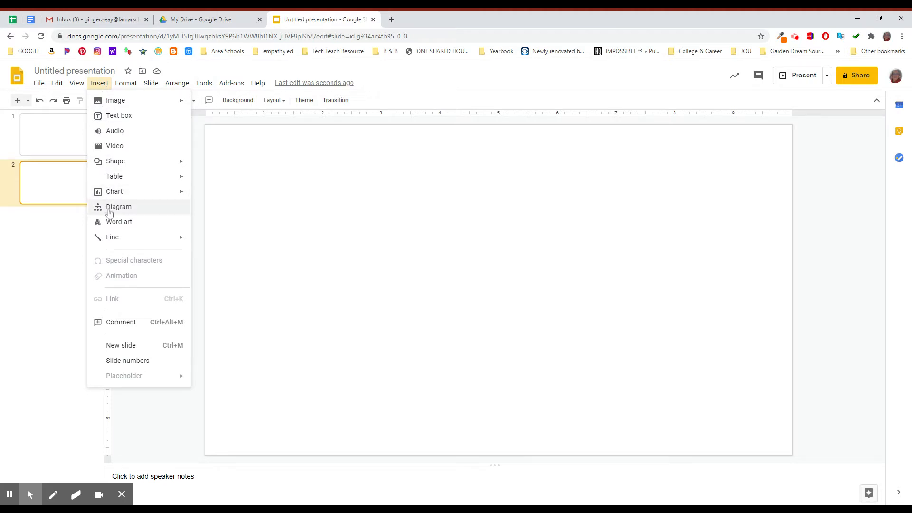
{"action": "left_click", "coordinate": [119, 206]}
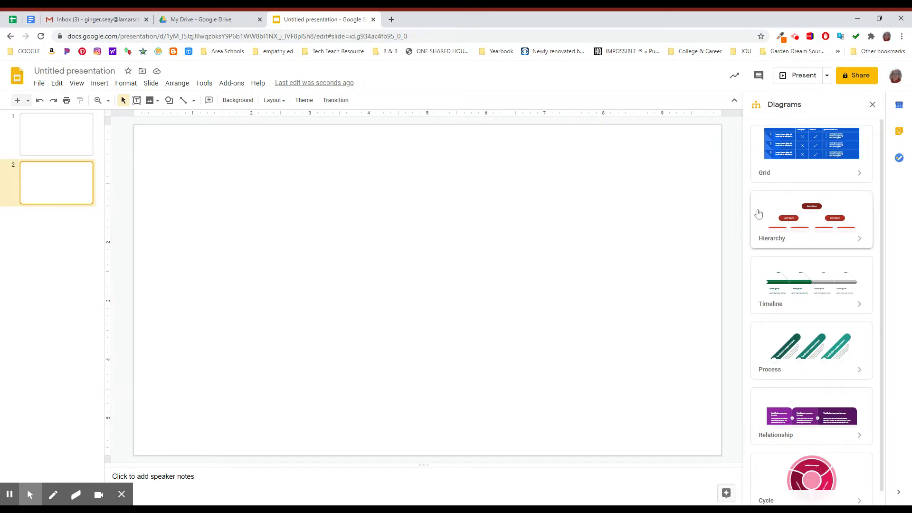
{"action": "scroll", "scroll_direction": "down", "scroll_amount": 3}
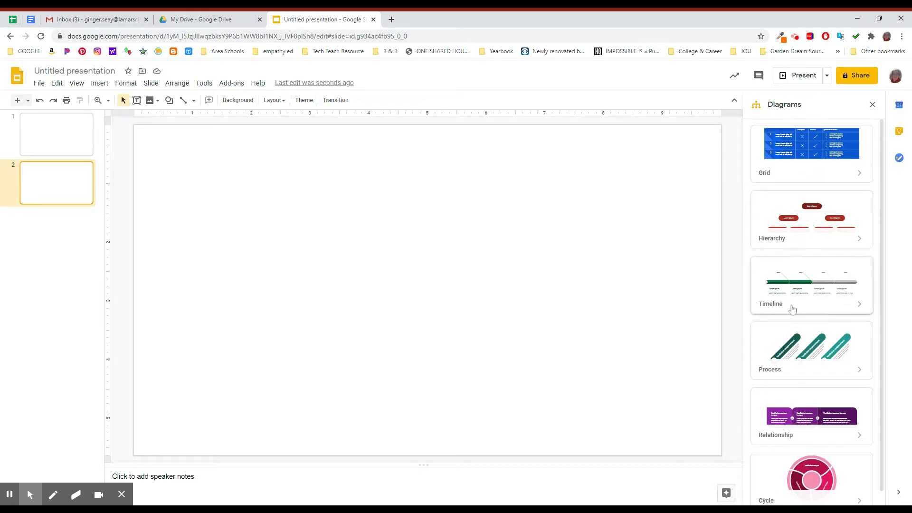
{"action": "scroll", "scroll_direction": "down", "scroll_amount": 3}
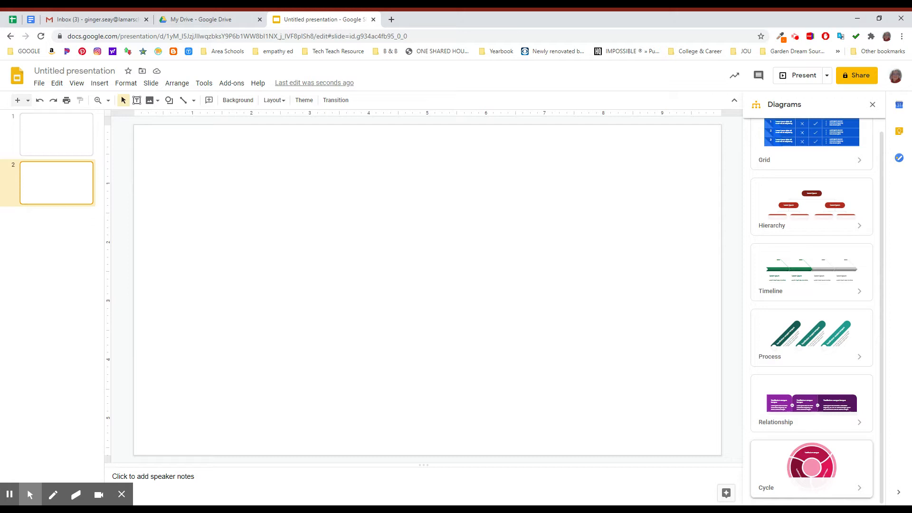
{"action": "mouse_move", "coordinate": [873, 299]}
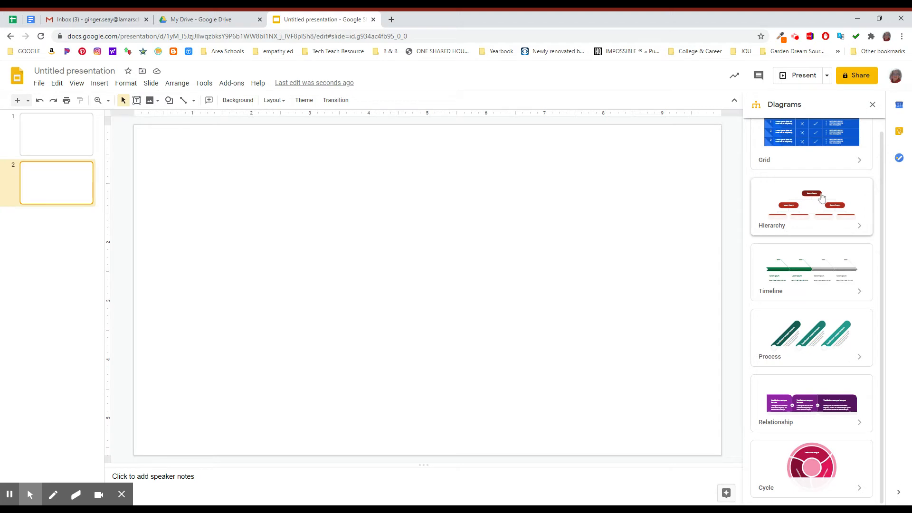
{"action": "mouse_move", "coordinate": [822, 197]}
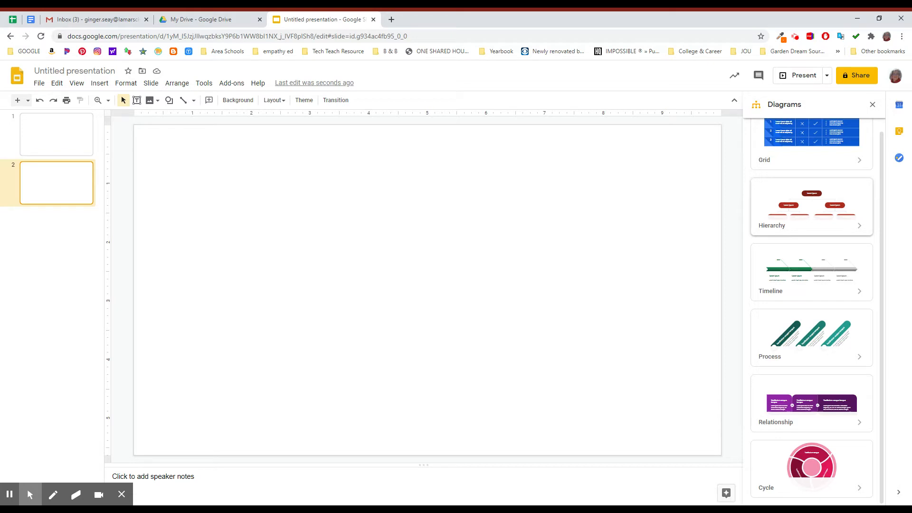
{"action": "mouse_move", "coordinate": [811, 284]}
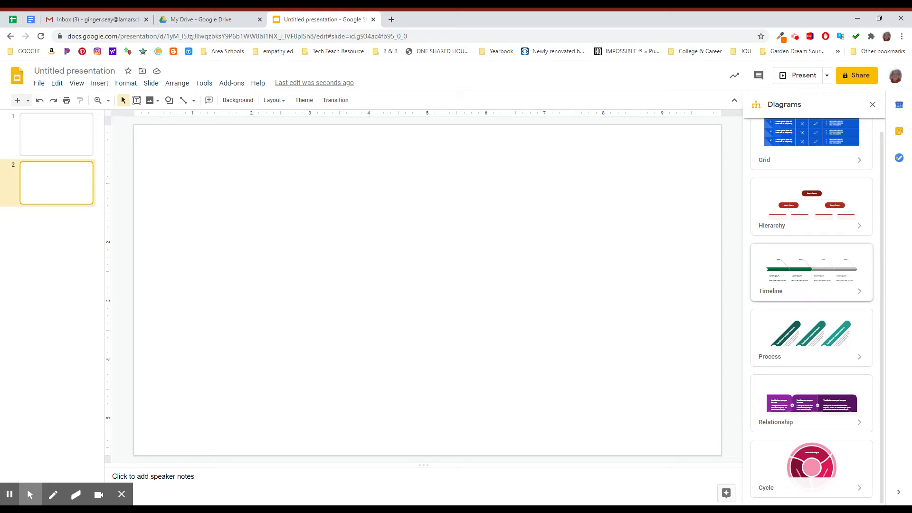
{"action": "mouse_move", "coordinate": [797, 349]}
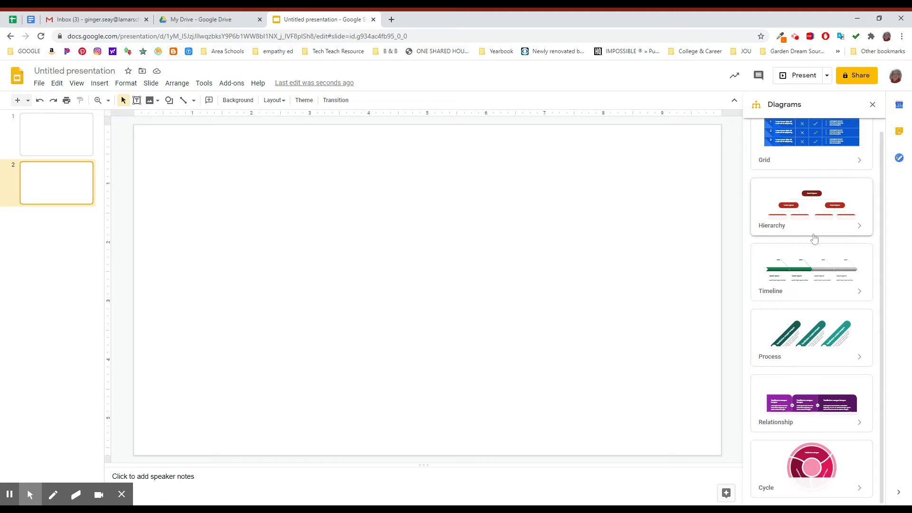
{"action": "mouse_move", "coordinate": [796, 305]}
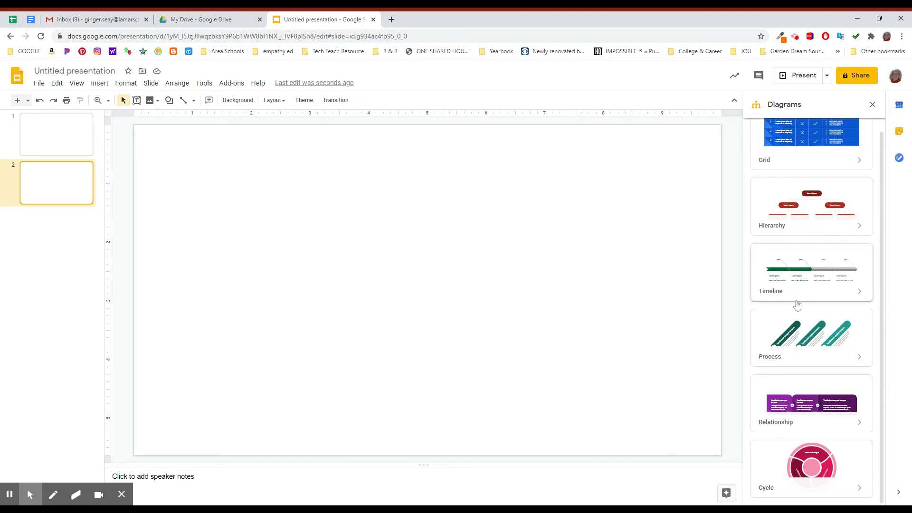
{"action": "mouse_move", "coordinate": [825, 320]}
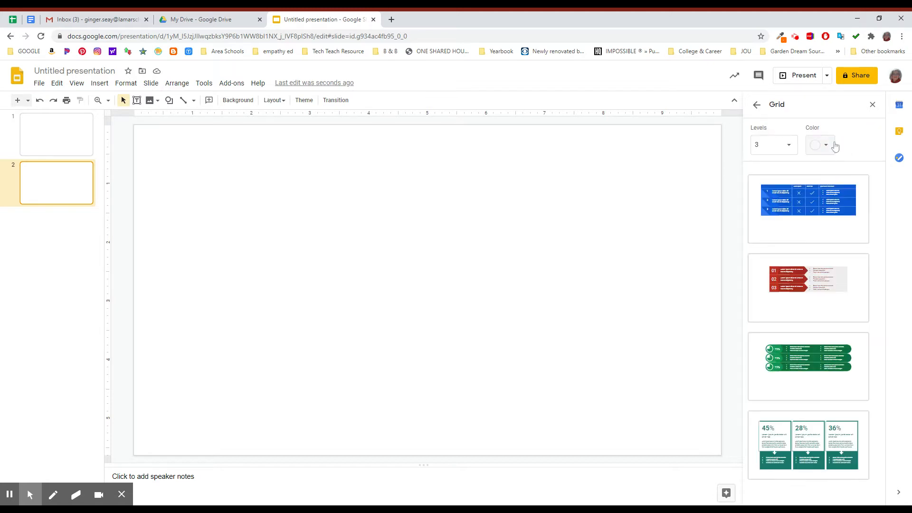
Step: Set the Grid templates to 4 levels and the teal colour swatch
{"action": "left_click", "coordinate": [773, 144]}
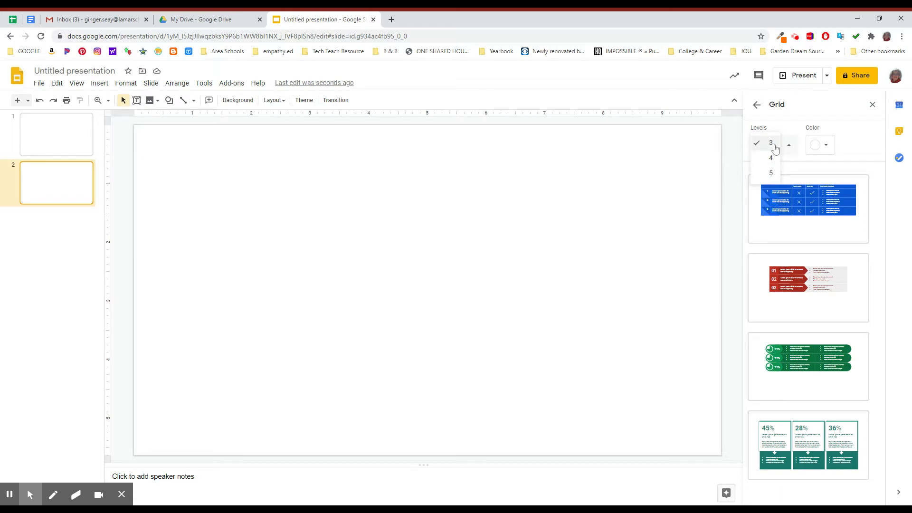
{"action": "mouse_move", "coordinate": [430, 271]}
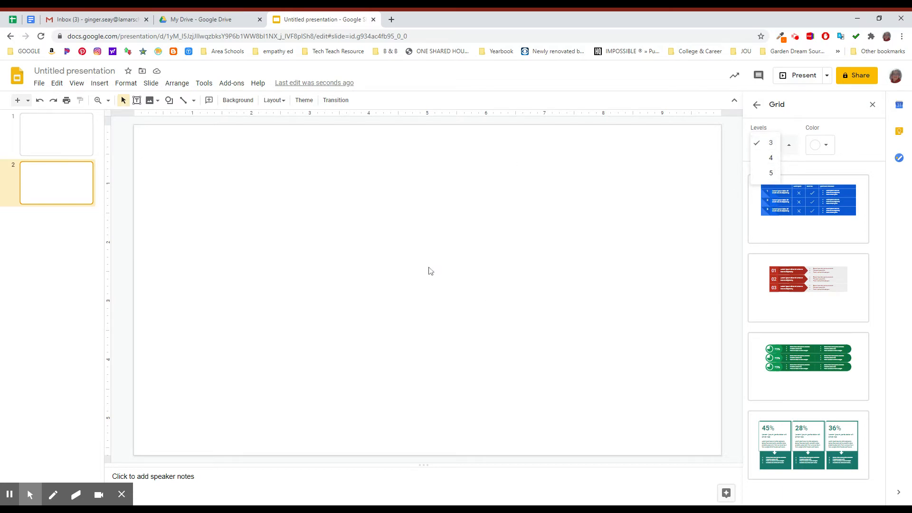
{"action": "mouse_move", "coordinate": [375, 264]}
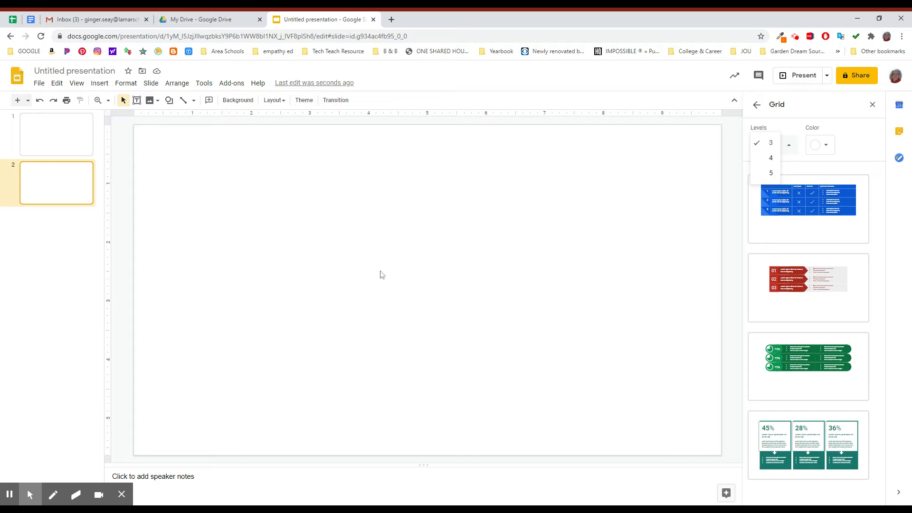
{"action": "left_click", "coordinate": [770, 158]}
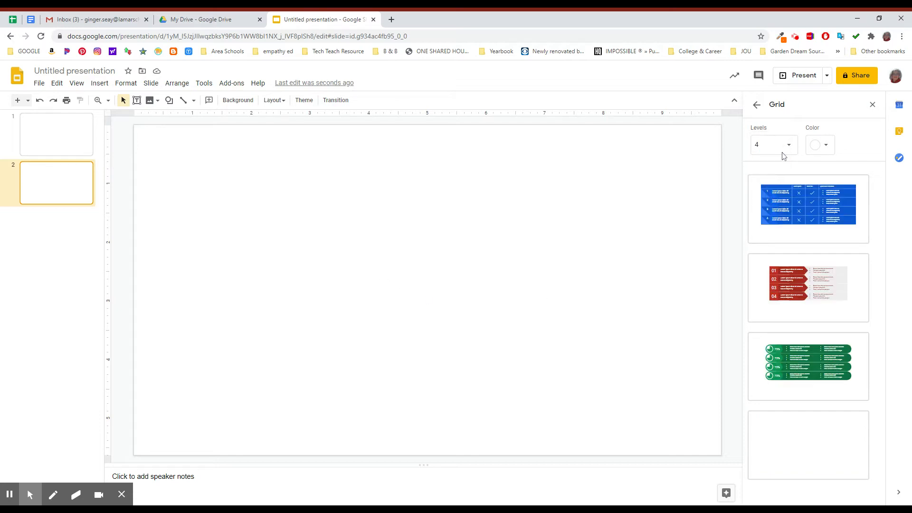
{"action": "left_click", "coordinate": [821, 144]}
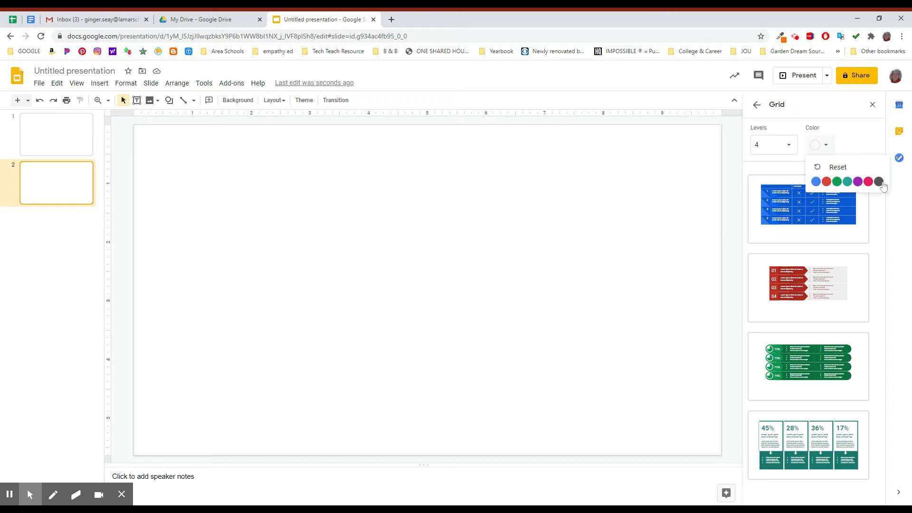
{"action": "mouse_move", "coordinate": [854, 190]}
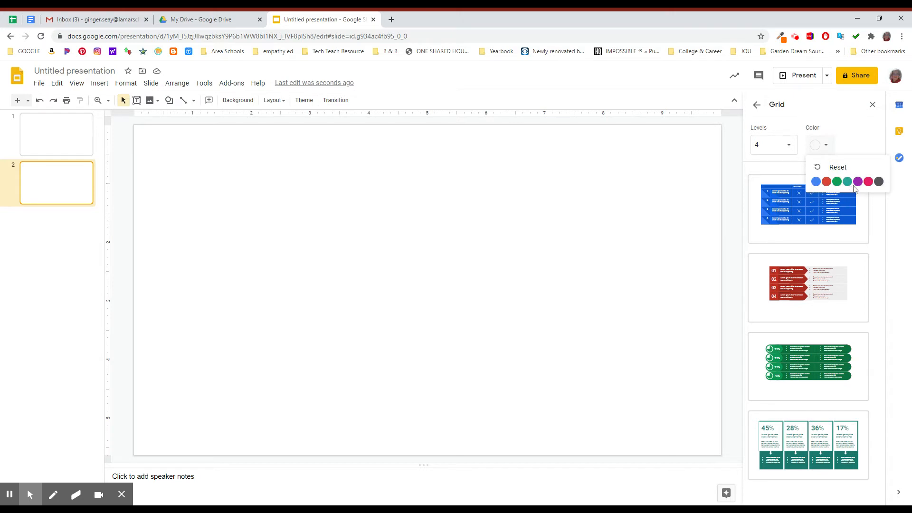
{"action": "left_click", "coordinate": [847, 182]}
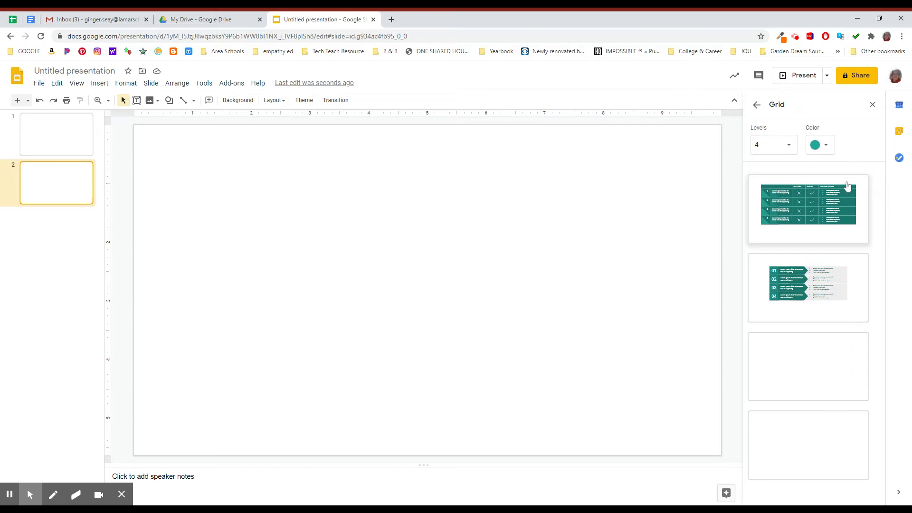
{"action": "left_click", "coordinate": [825, 144]}
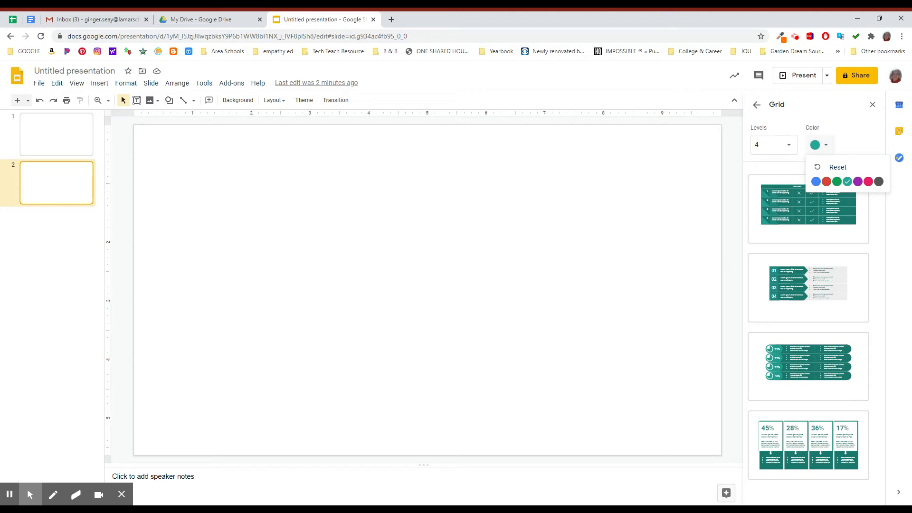
{"action": "mouse_move", "coordinate": [861, 145]}
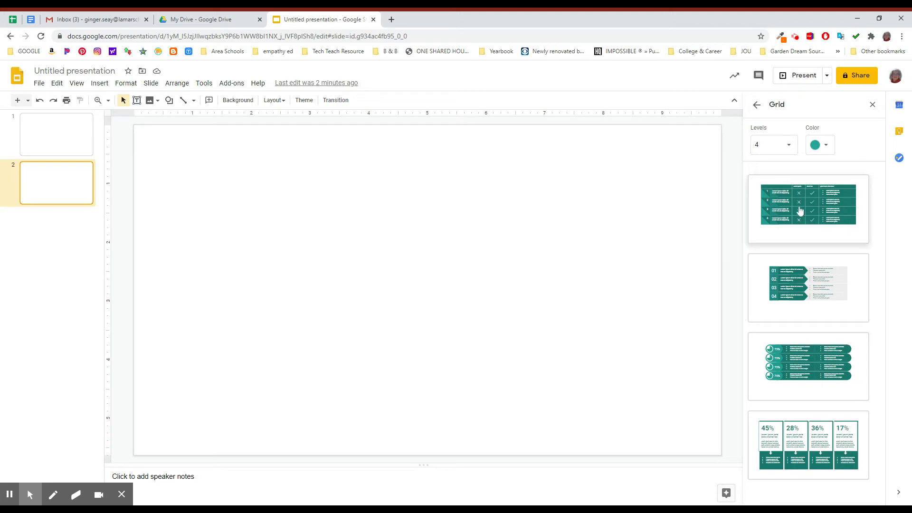
{"action": "mouse_move", "coordinate": [792, 242]}
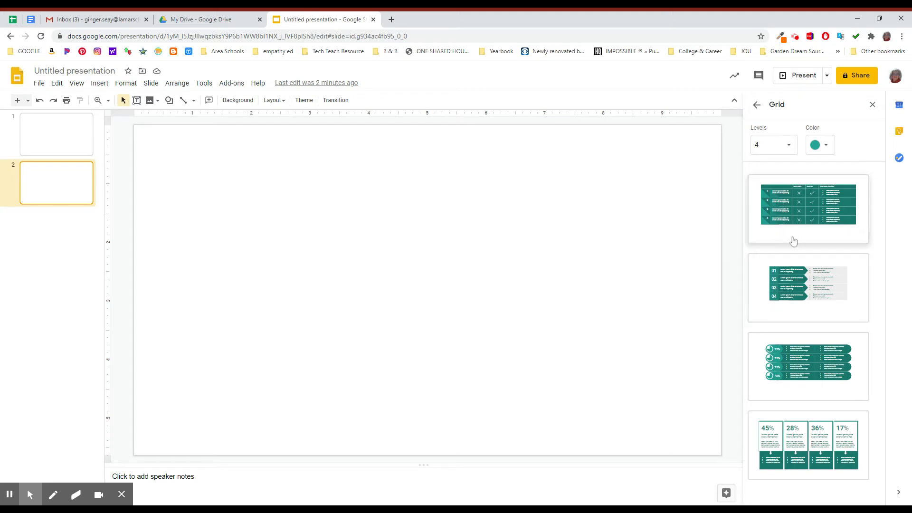
{"action": "mouse_move", "coordinate": [791, 283]}
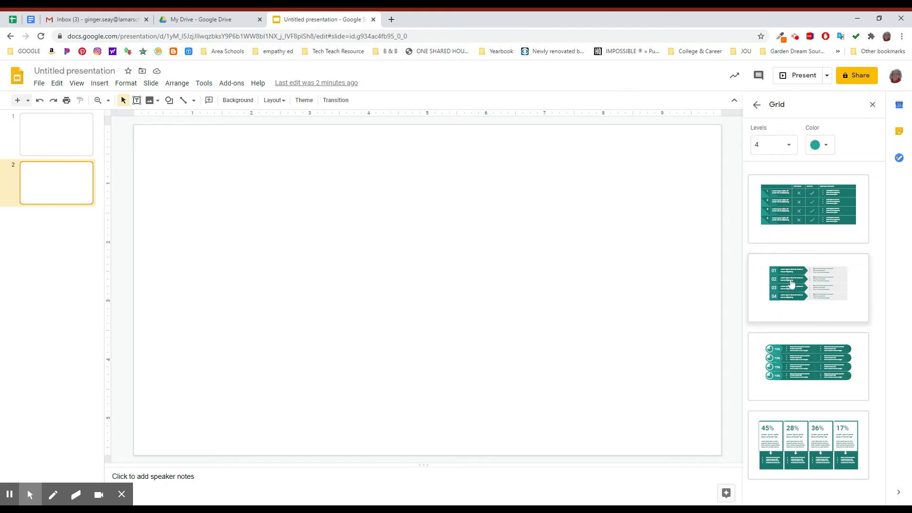
{"action": "mouse_move", "coordinate": [825, 320]}
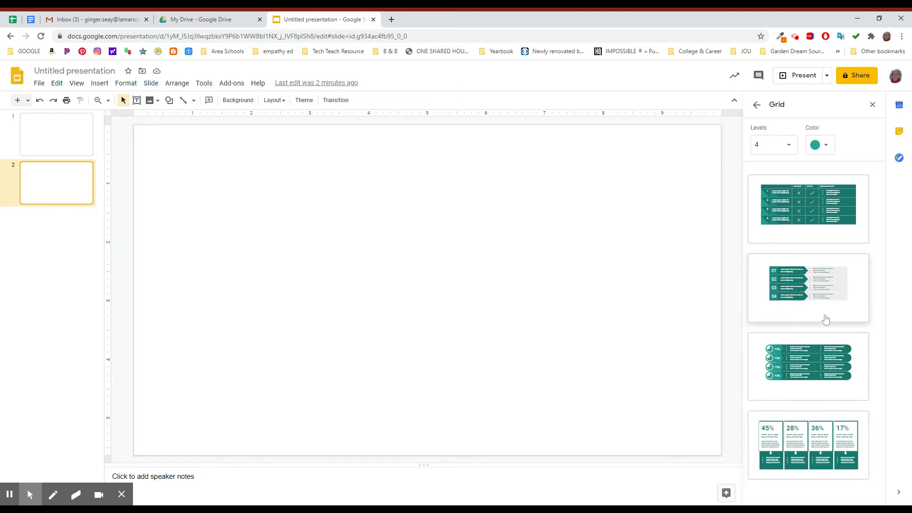
{"action": "mouse_move", "coordinate": [824, 343]}
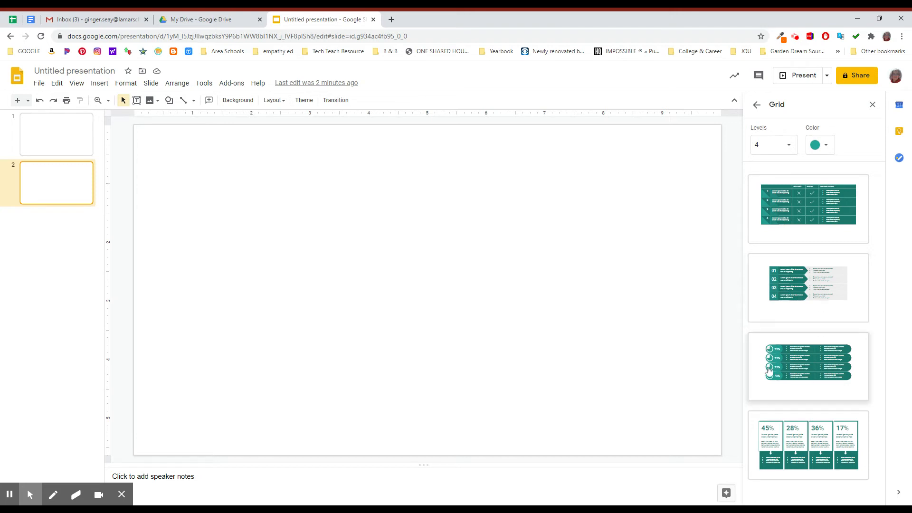
{"action": "mouse_move", "coordinate": [811, 403]}
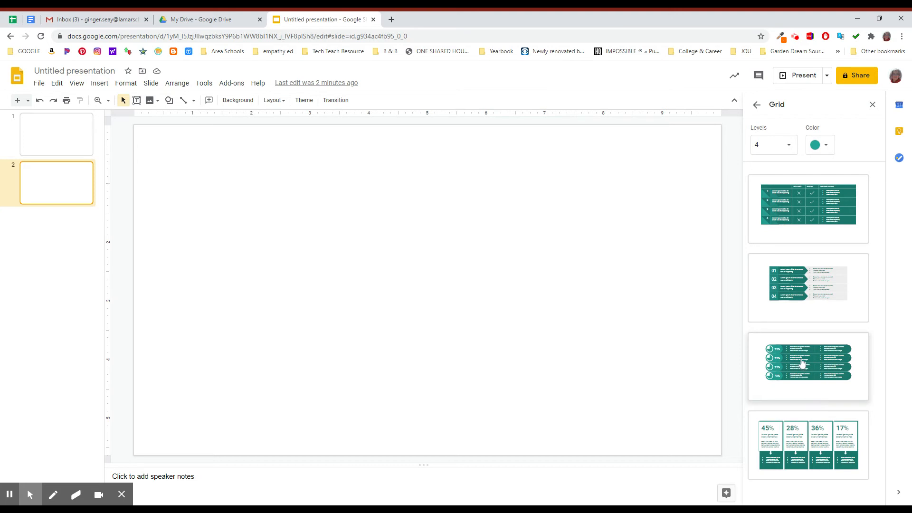
Step: Insert the percentage-circle Grid diagram onto the blank slide and select its top row text
{"action": "left_click", "coordinate": [807, 365]}
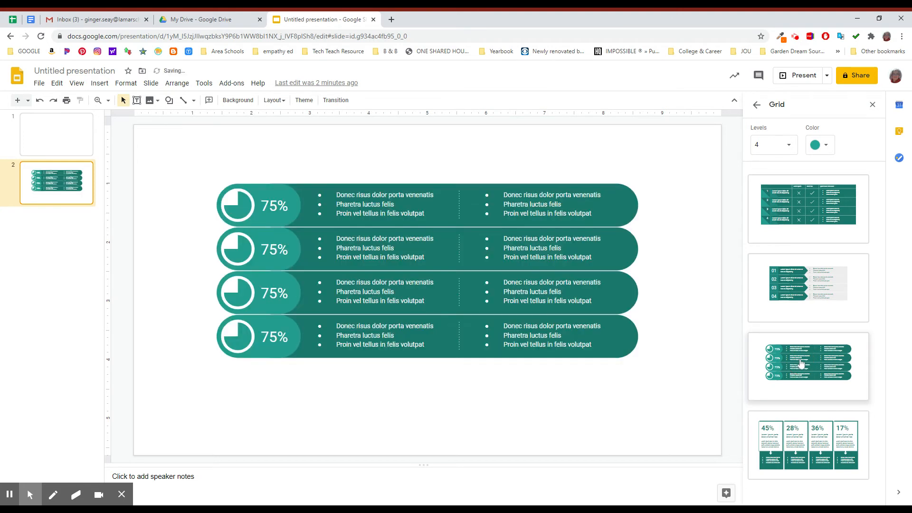
{"action": "mouse_move", "coordinate": [680, 394]}
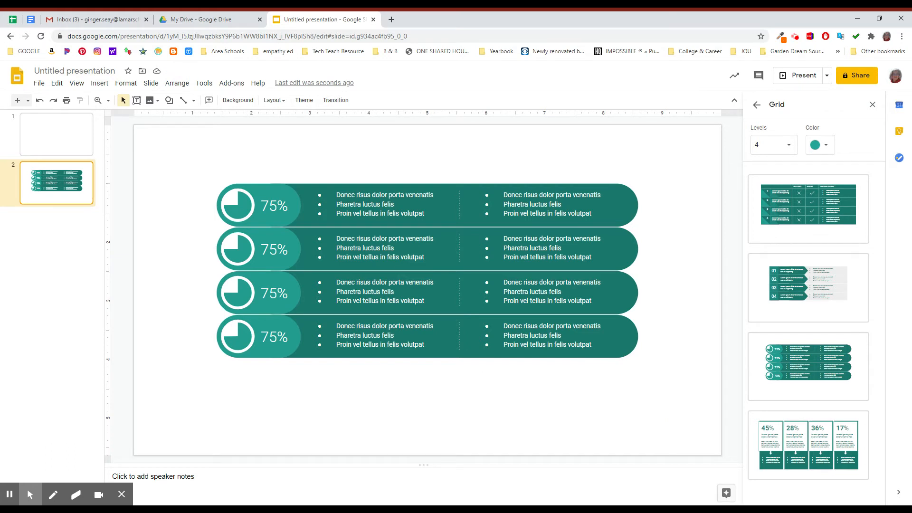
{"action": "left_click", "coordinate": [383, 204]}
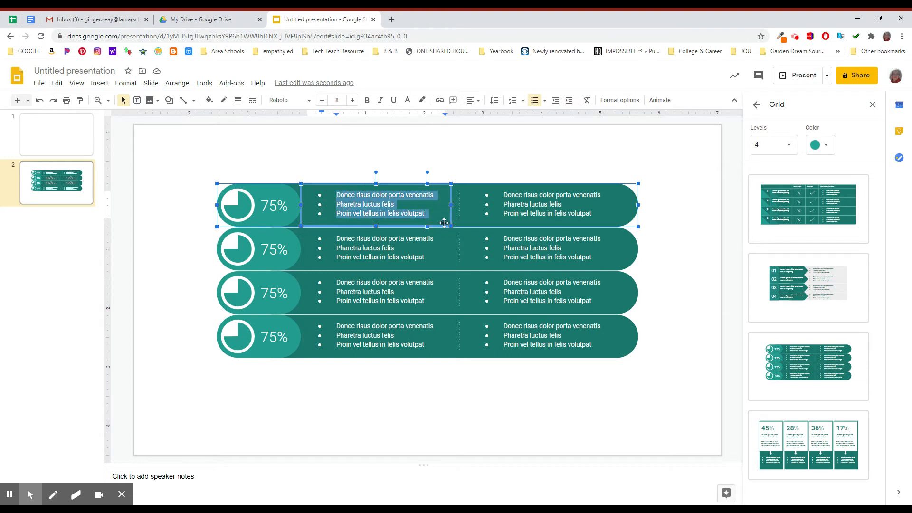
{"action": "mouse_move", "coordinate": [443, 223]}
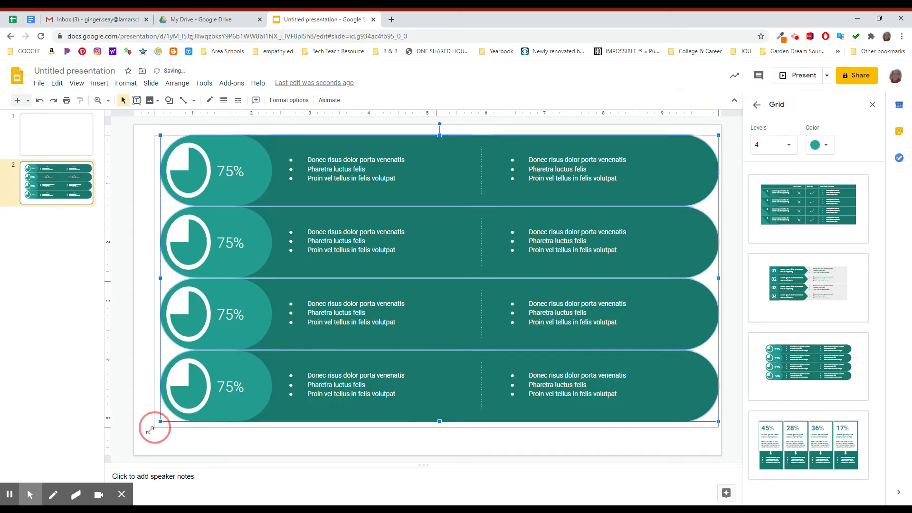
Step: Stretch the diagram edge to edge and start editing the first row's bullet text
{"action": "left_click_drag", "start_coordinate": [150, 427], "coordinate": [135, 441]}
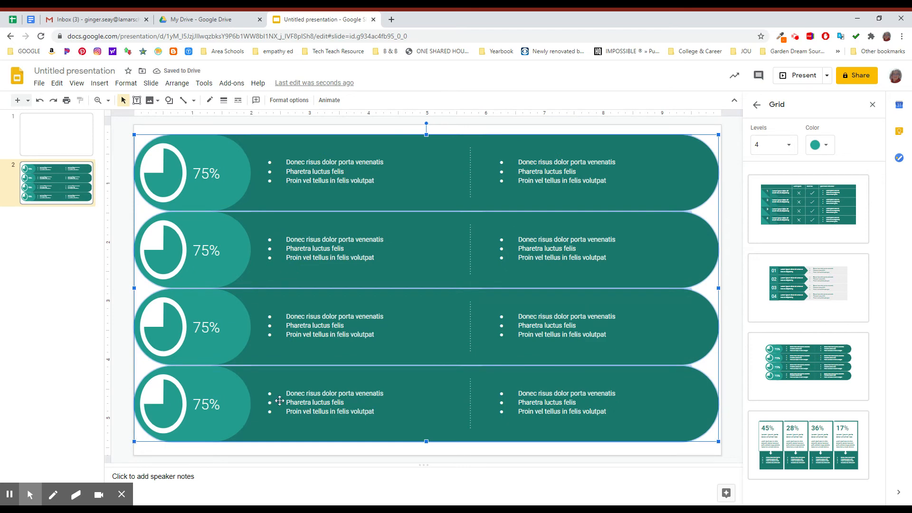
{"action": "left_click", "coordinate": [334, 324]}
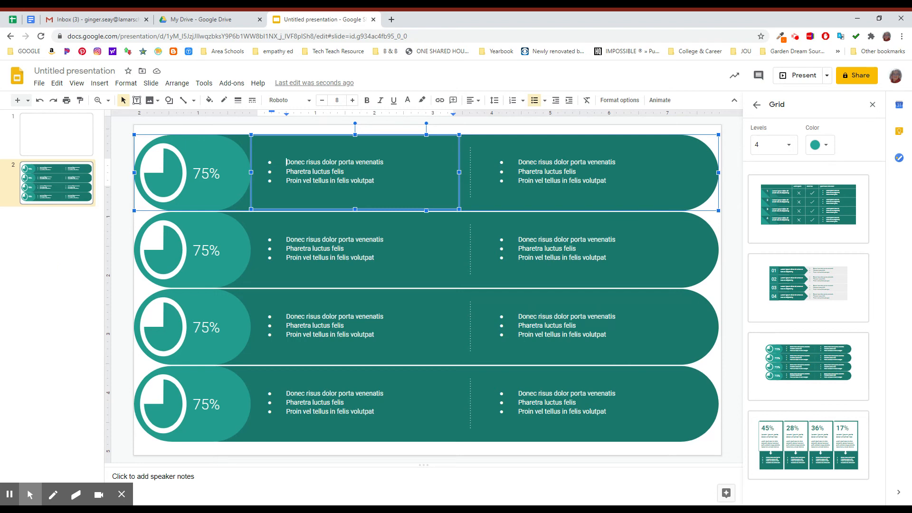
{"action": "mouse_move", "coordinate": [452, 367]}
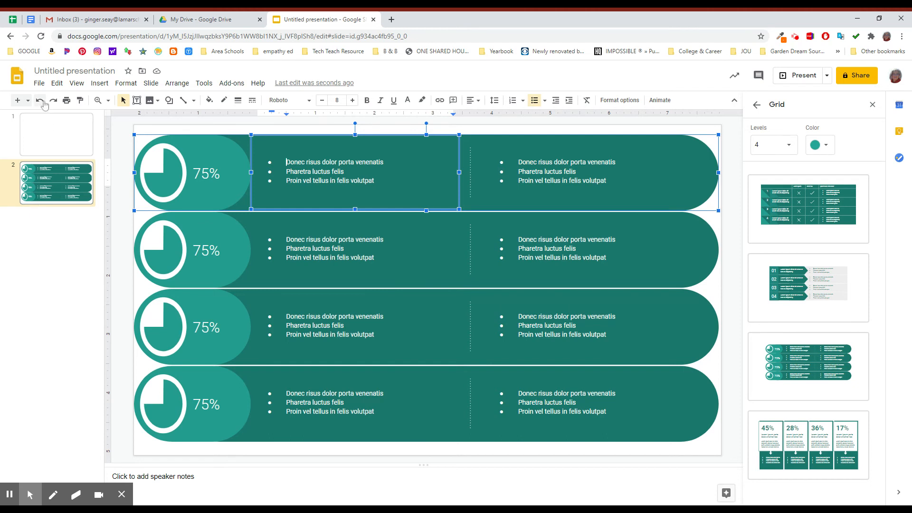
{"action": "left_click", "coordinate": [38, 84]}
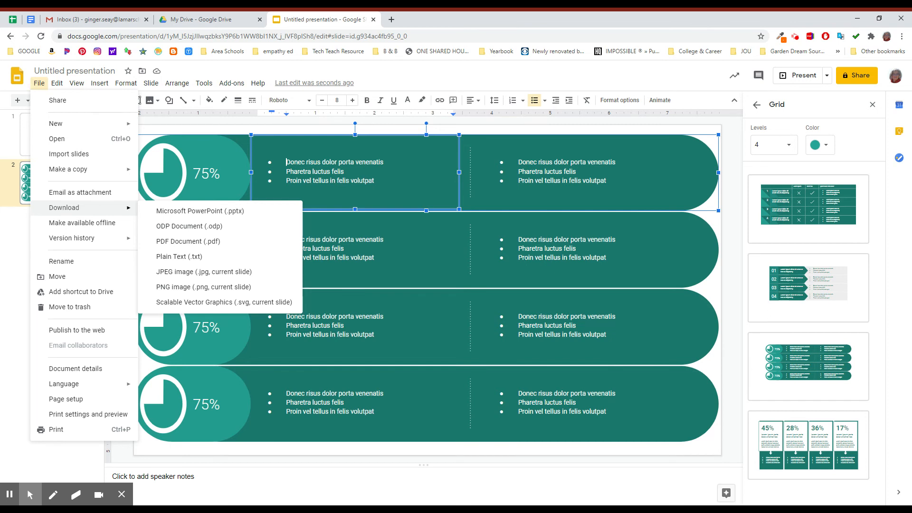
{"action": "mouse_move", "coordinate": [188, 244]}
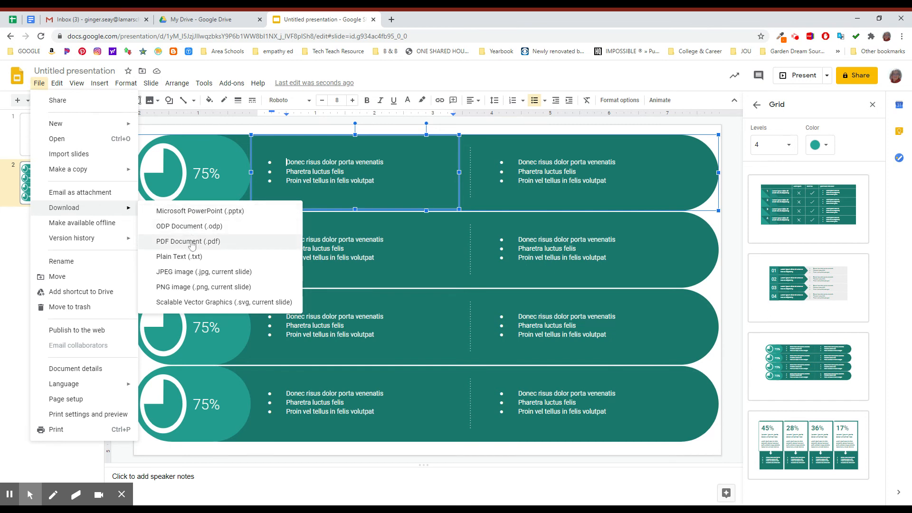
{"action": "mouse_move", "coordinate": [193, 276]}
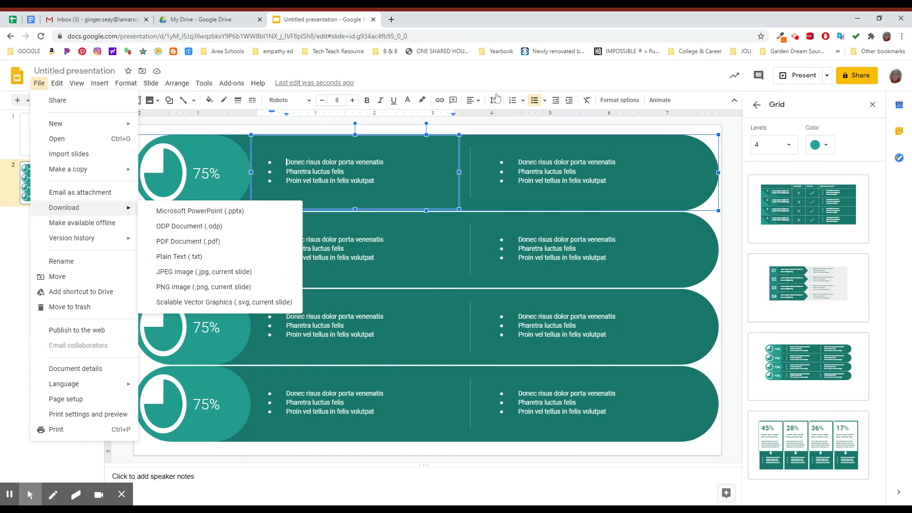
{"action": "left_click", "coordinate": [524, 241]}
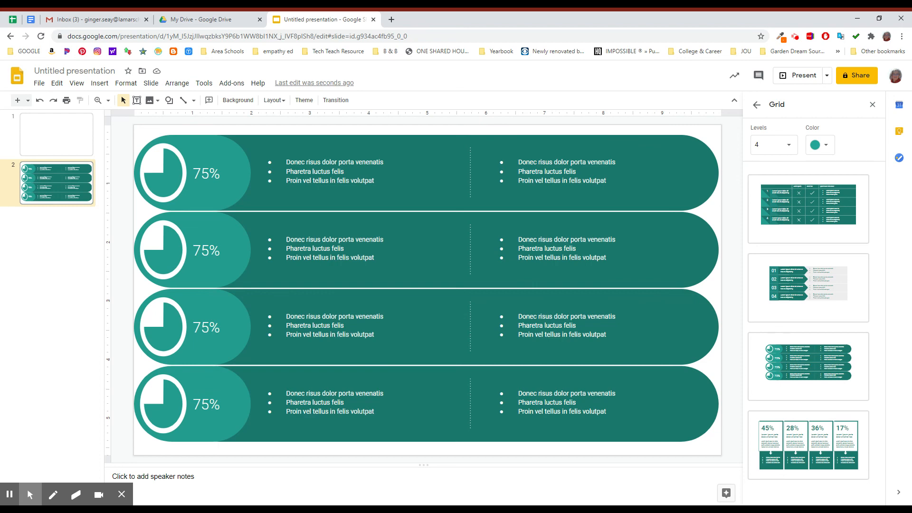
{"action": "mouse_move", "coordinate": [197, 226]}
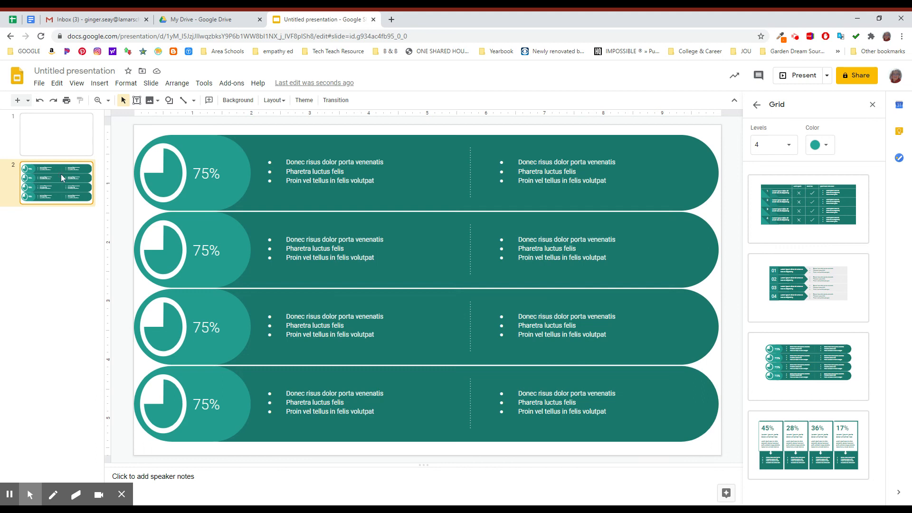
Step: Show the Insert menu's options such as images, charts and diagrams
{"action": "left_click", "coordinate": [99, 83]}
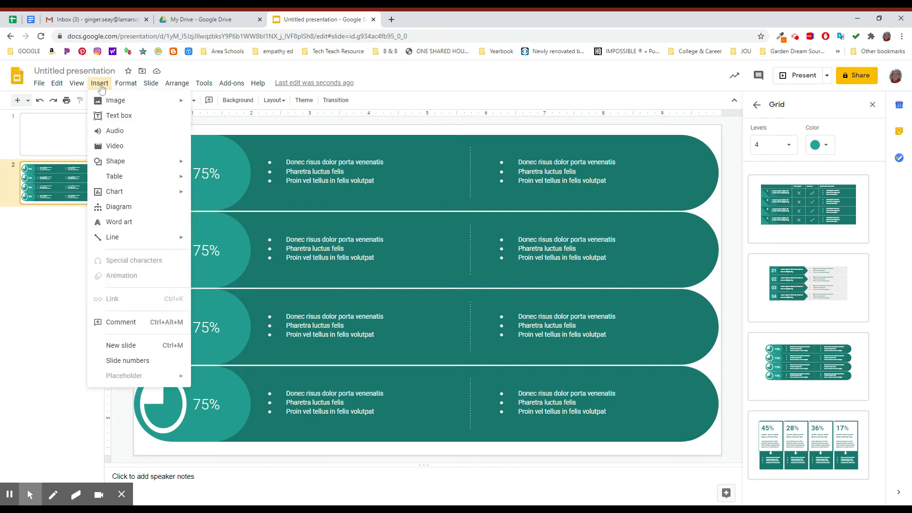
{"action": "mouse_move", "coordinate": [118, 206]}
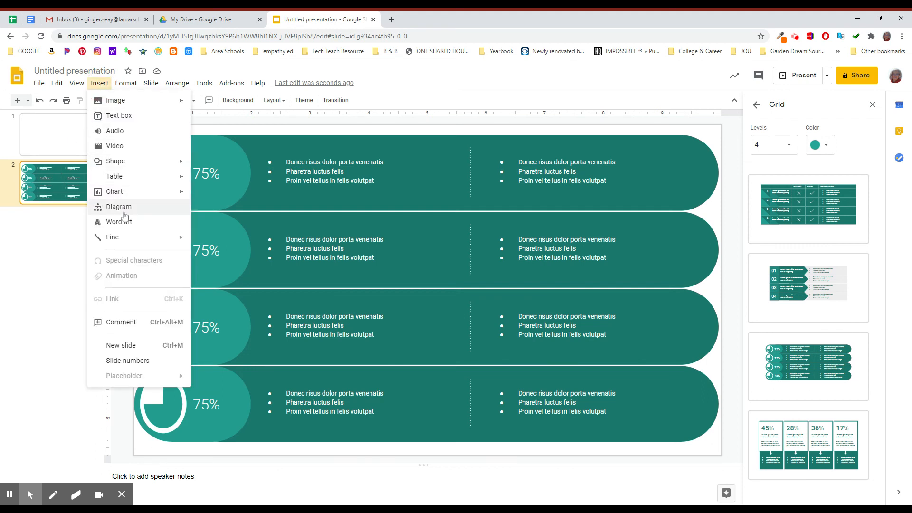